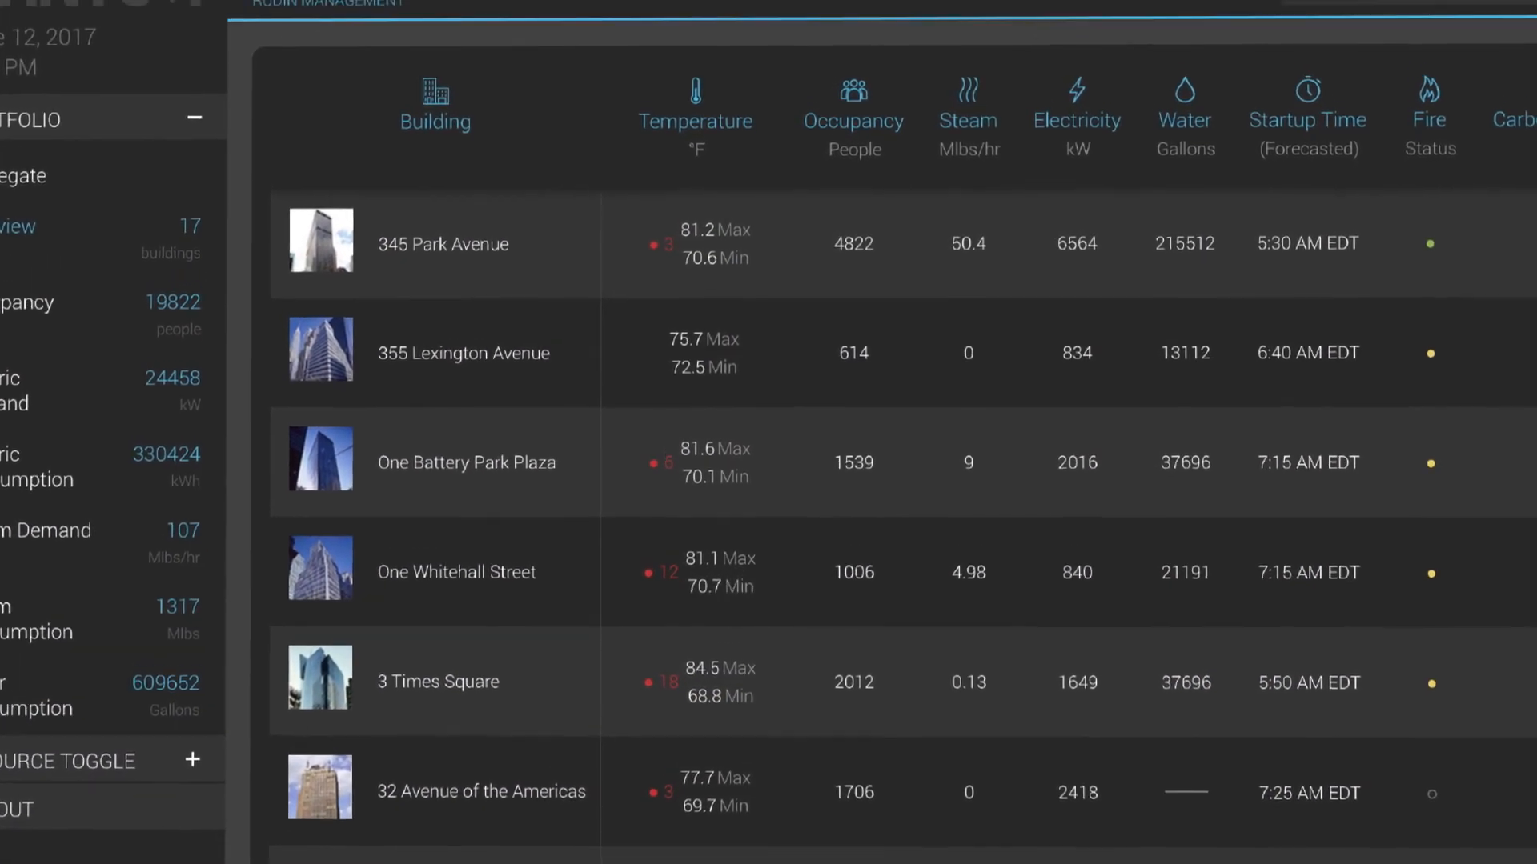
Open the 345 Park Avenue dashboard and scroll down to the Occupancy (4,705 people) and Steam Demand (51.9 Mlbs/hr) charts.
click(442, 243)
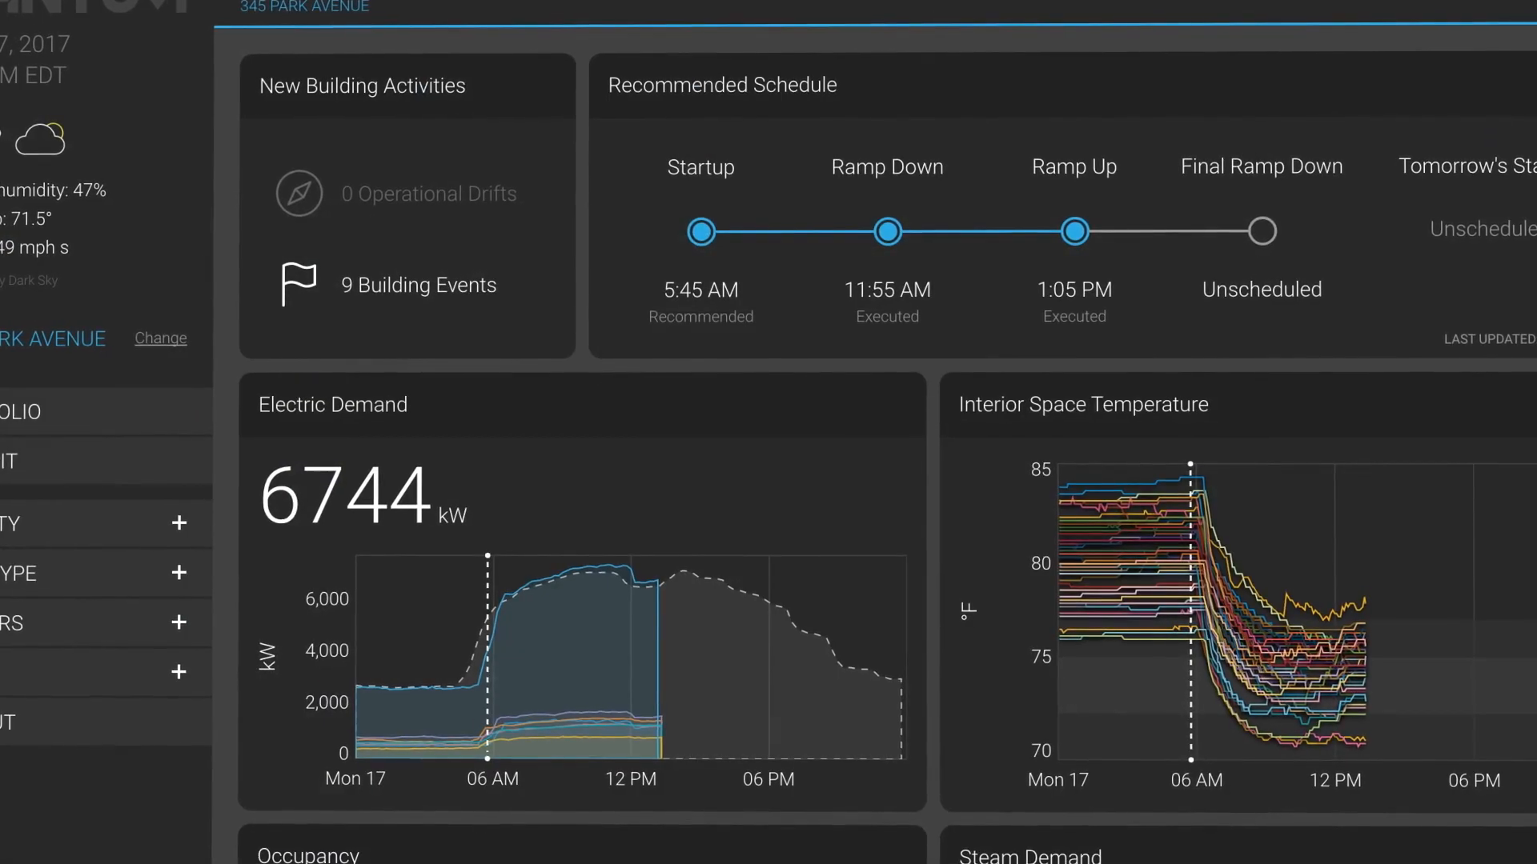
scroll(down, 3)
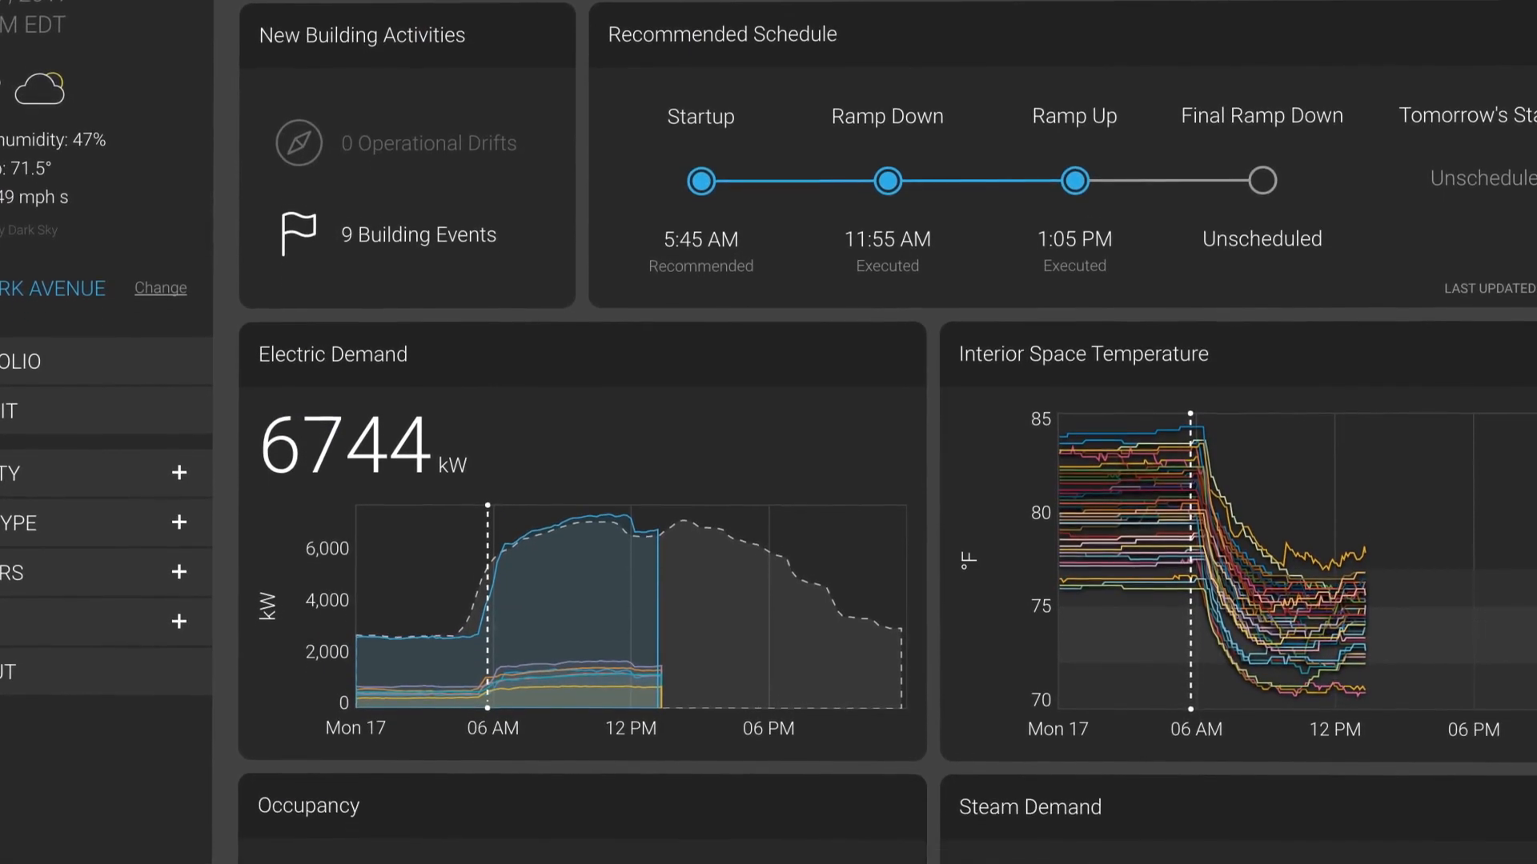
scroll(down, 3)
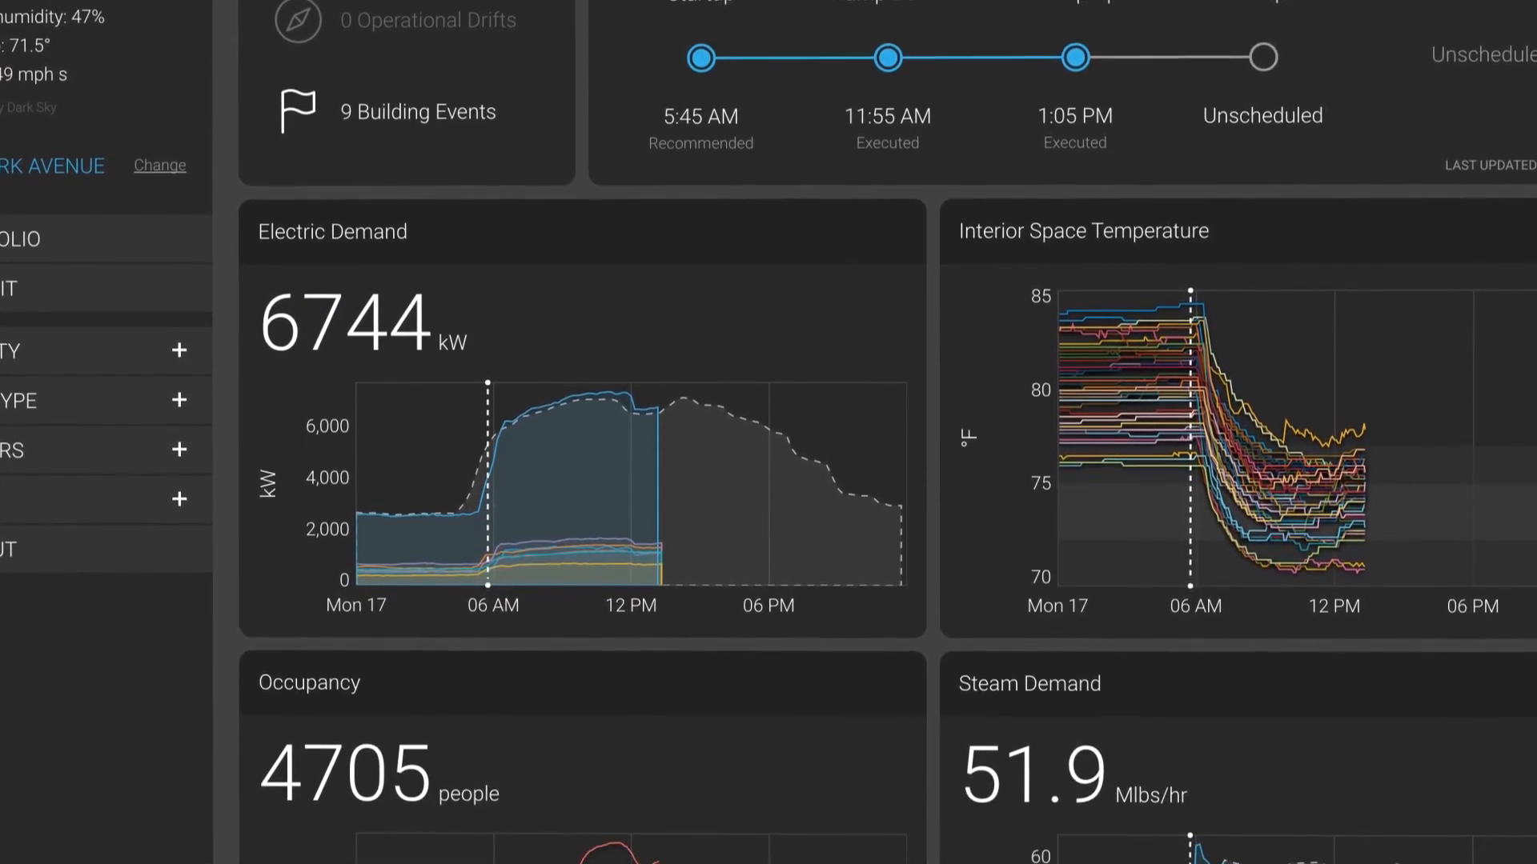
scroll(down, 3)
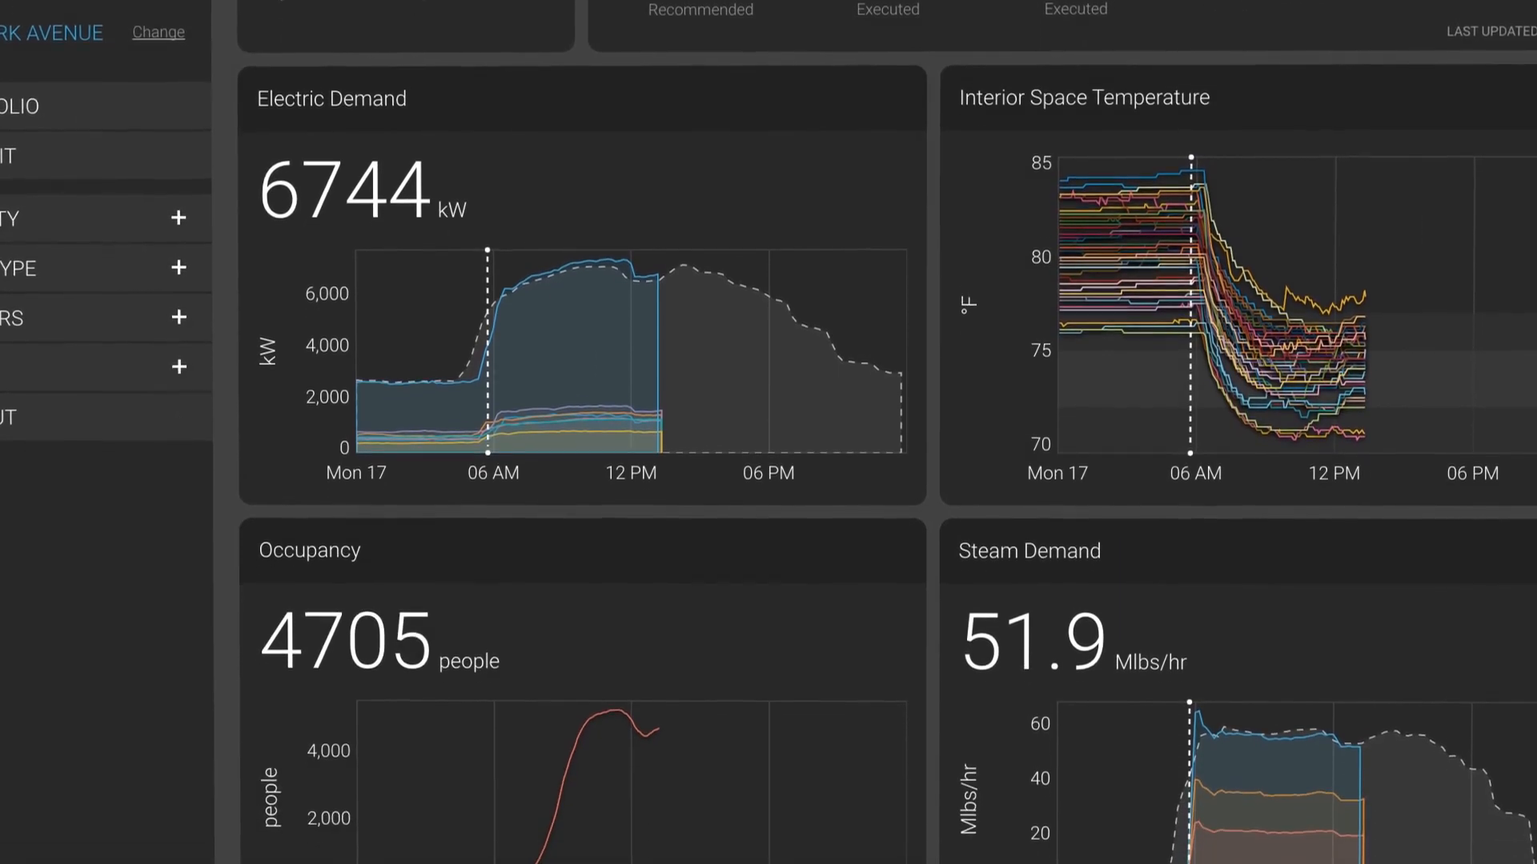
scroll(down, 3)
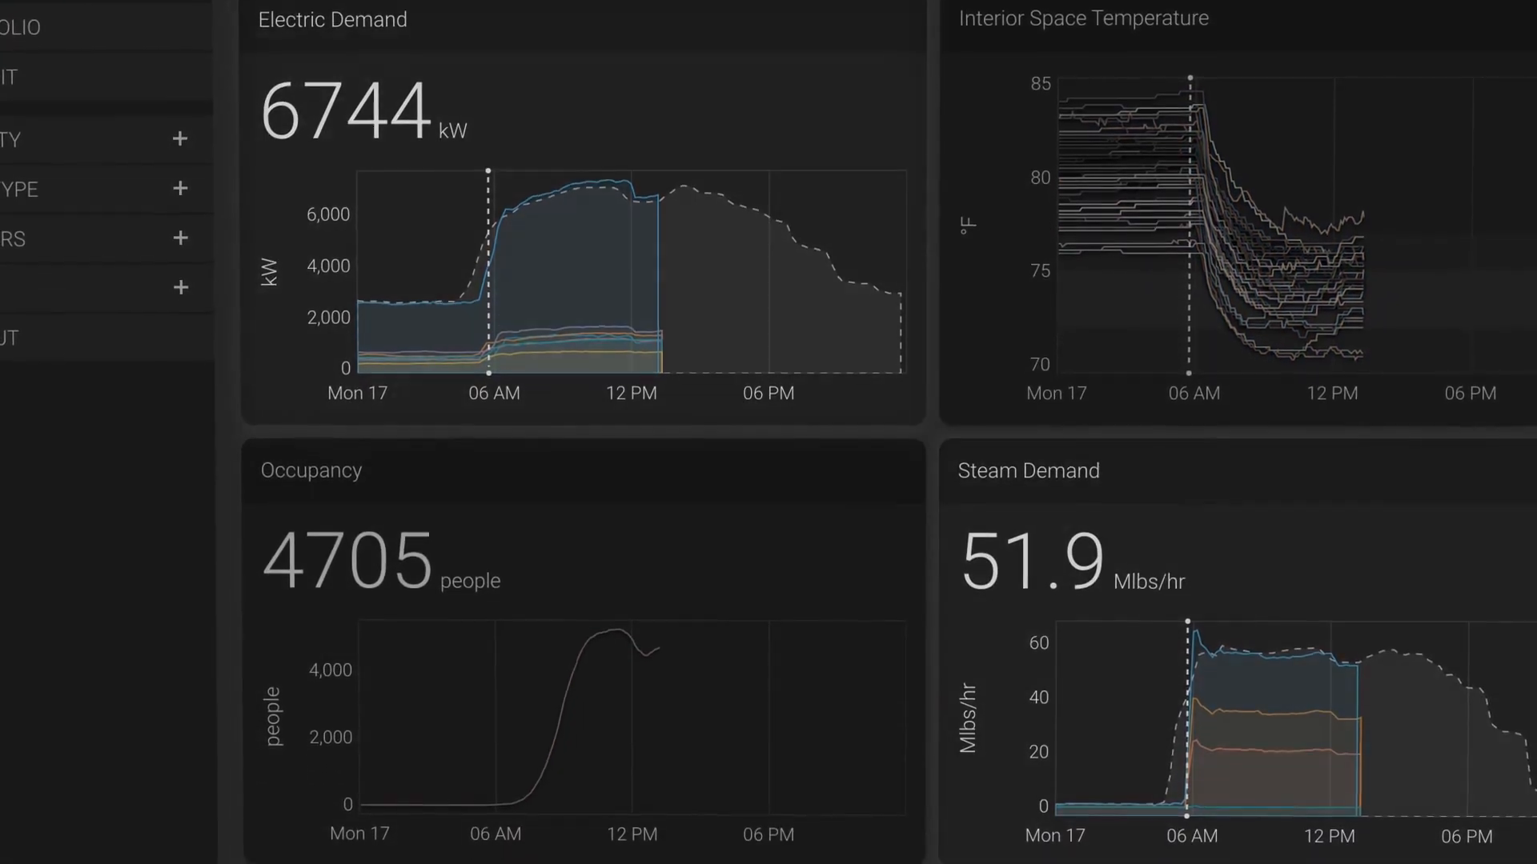